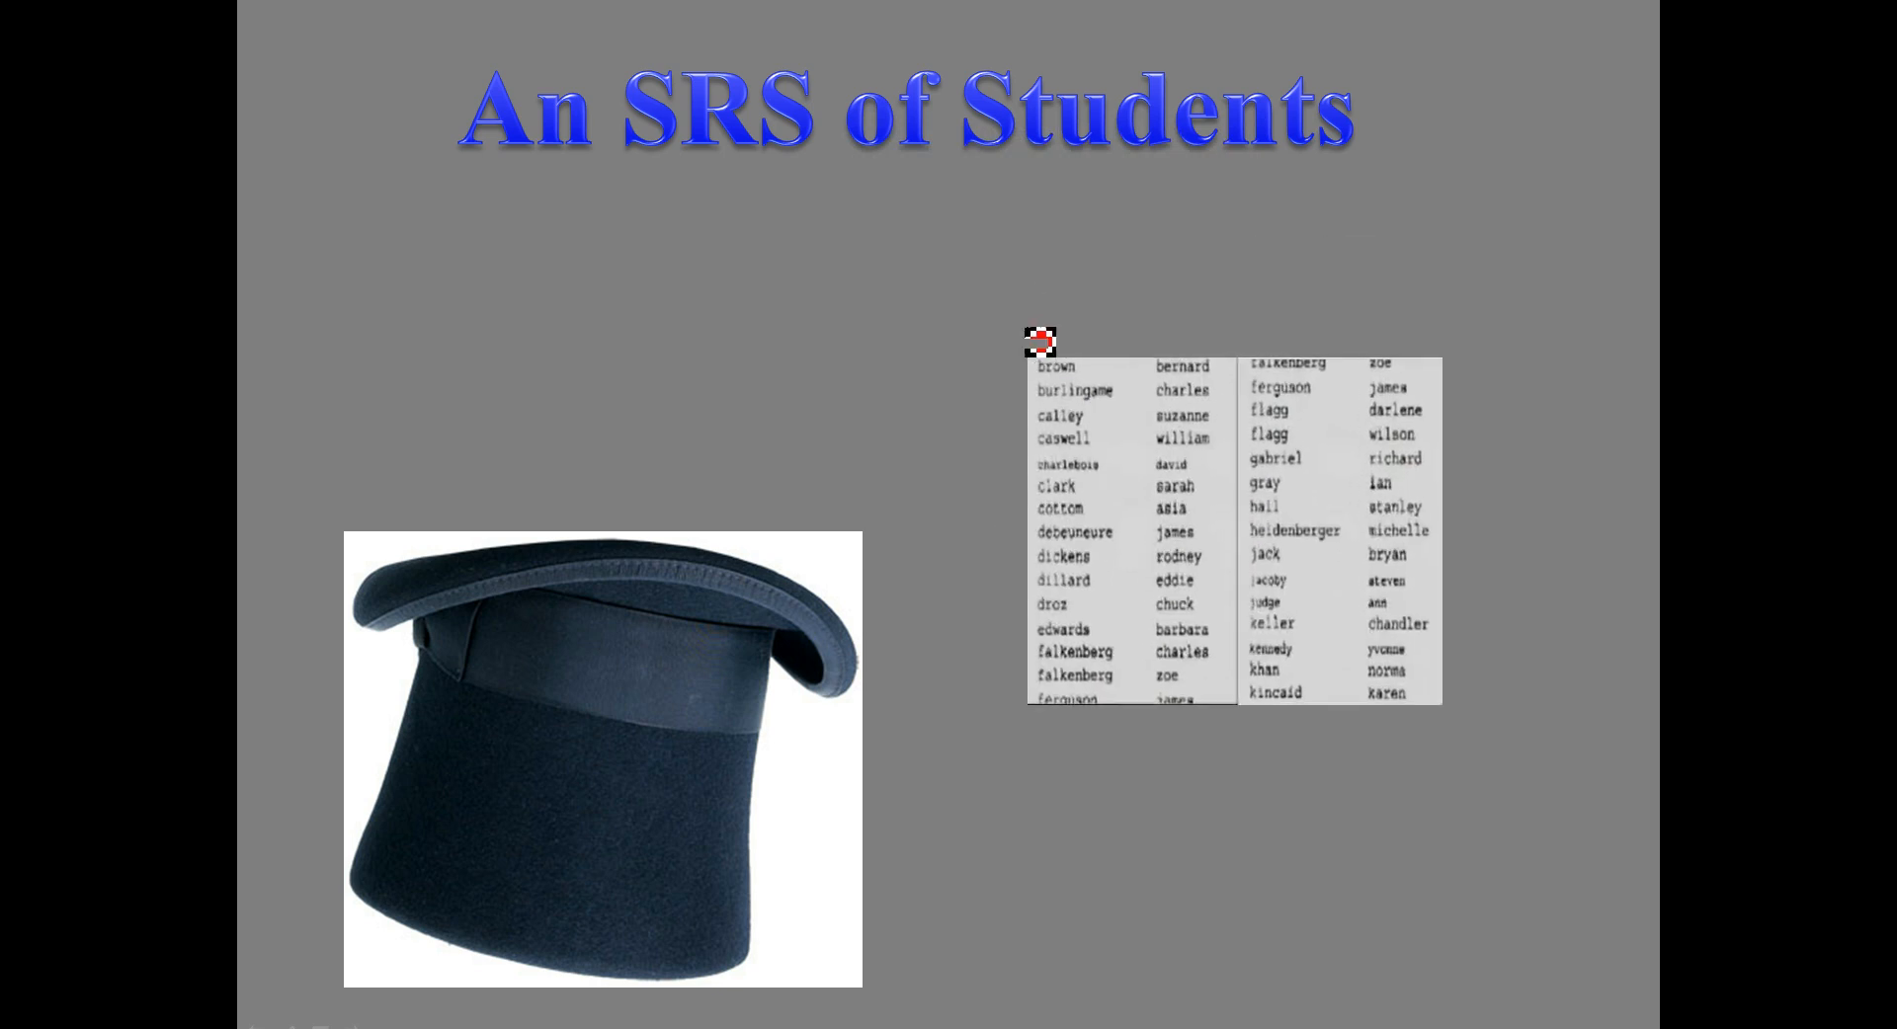
pyautogui.moveTo(1046, 832)
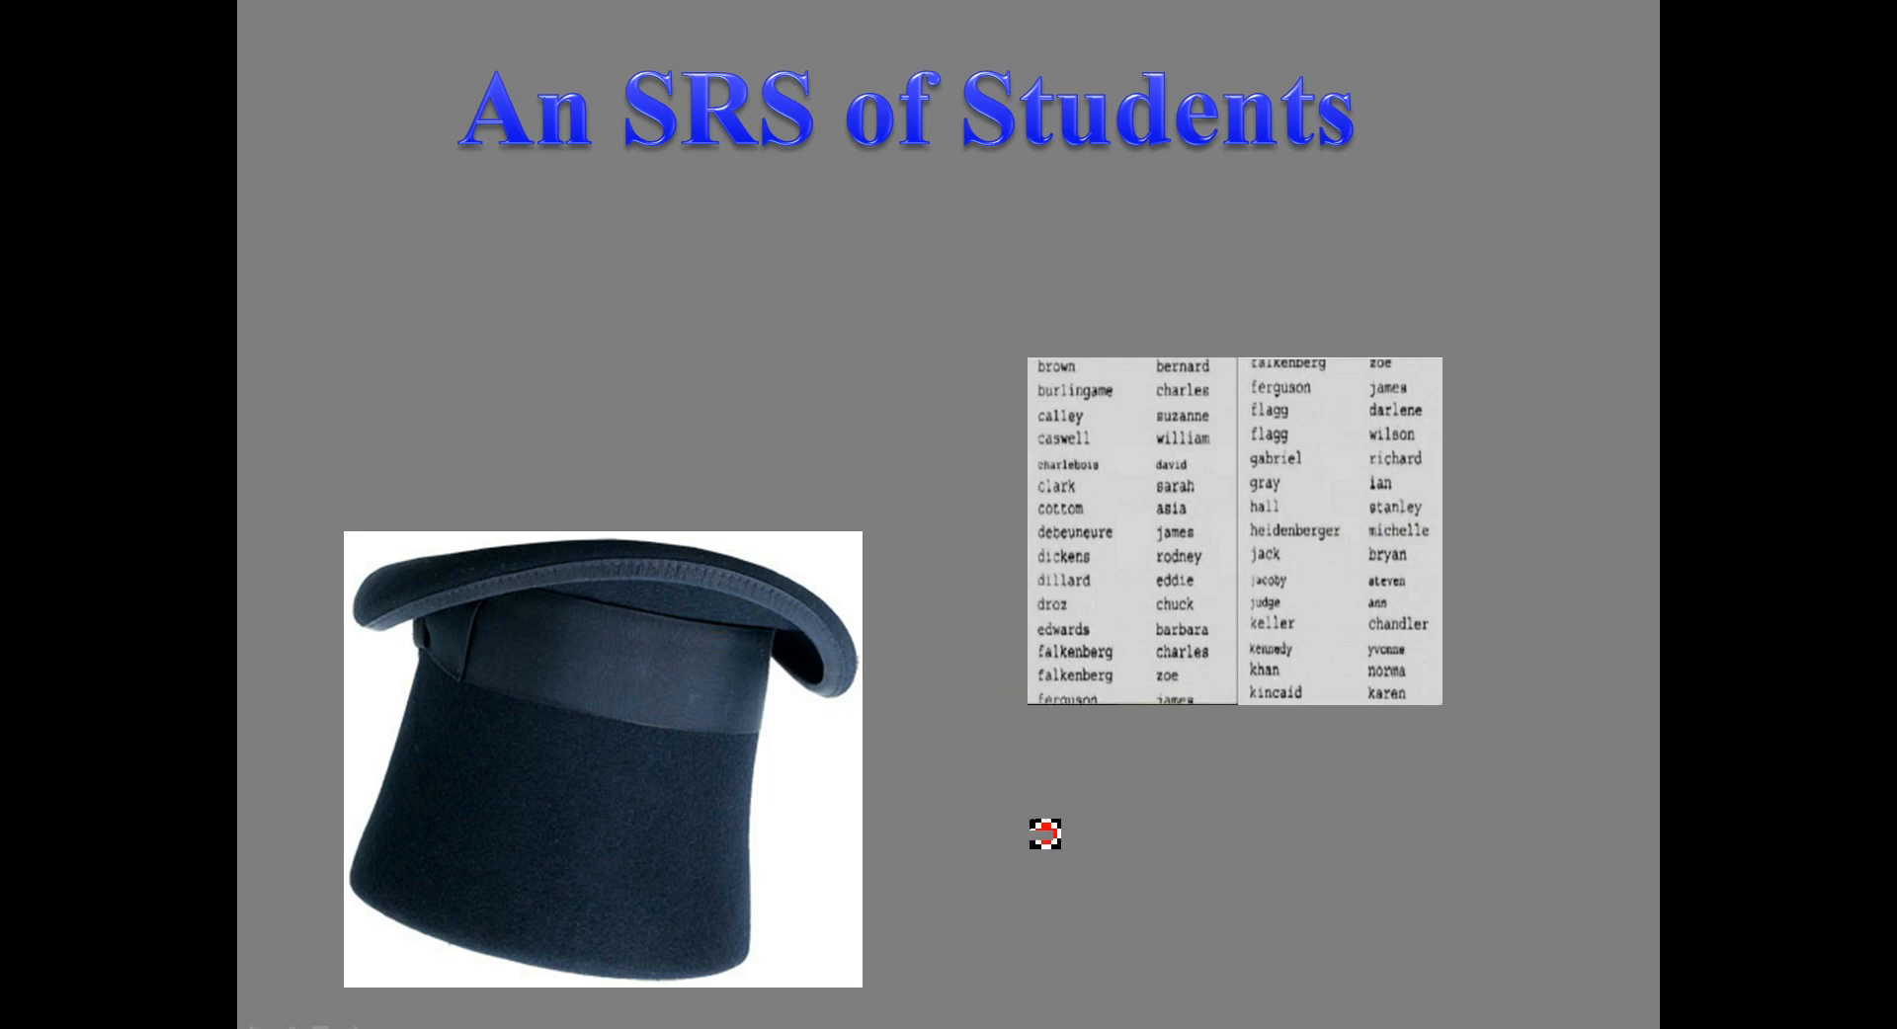